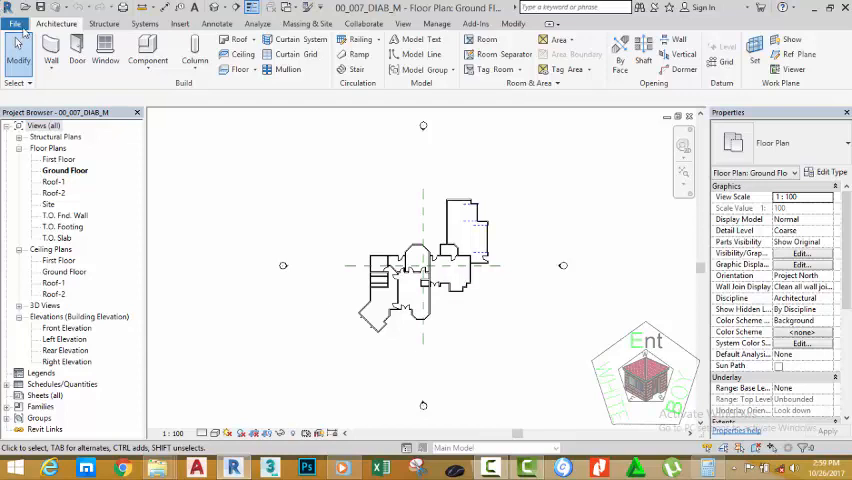
# - Save the project as a new project file 00_010_DIAB_M.rvt
pyautogui.click(15, 22)
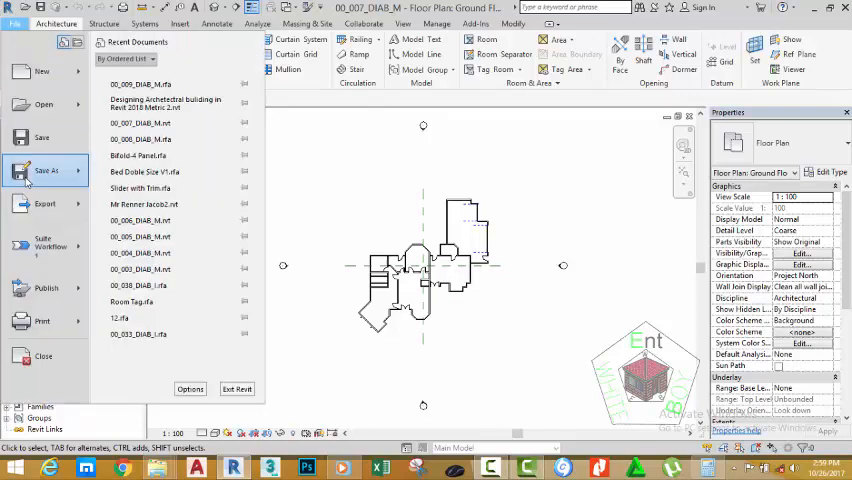
pyautogui.click(46, 170)
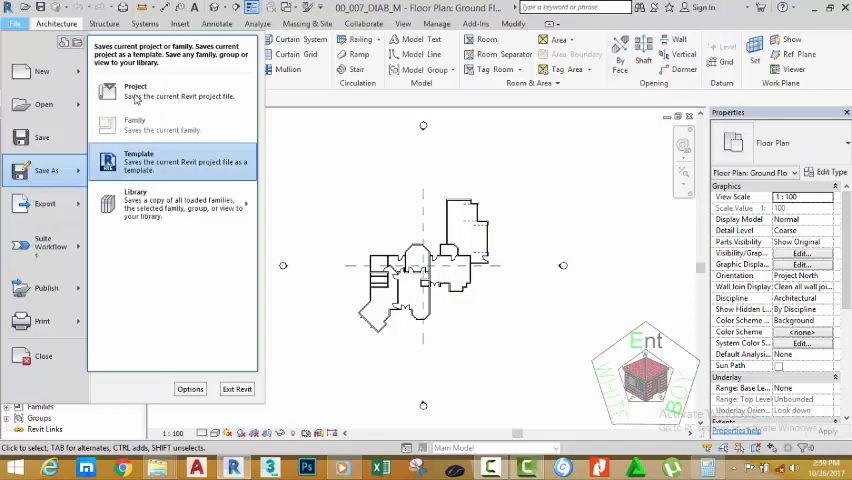
pyautogui.click(135, 90)
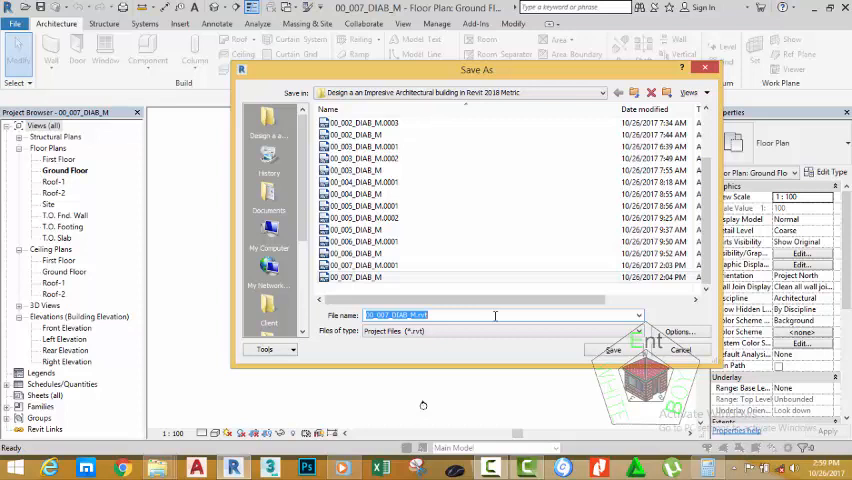
pyautogui.click(495, 315)
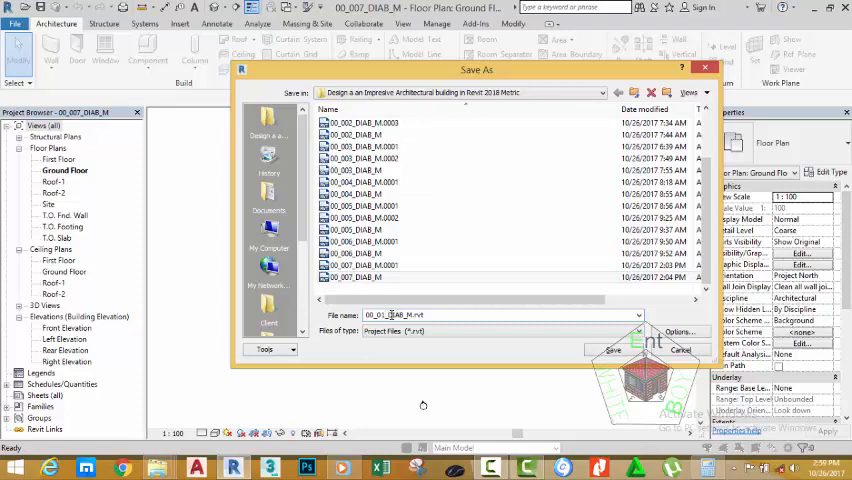
pyautogui.write('0')
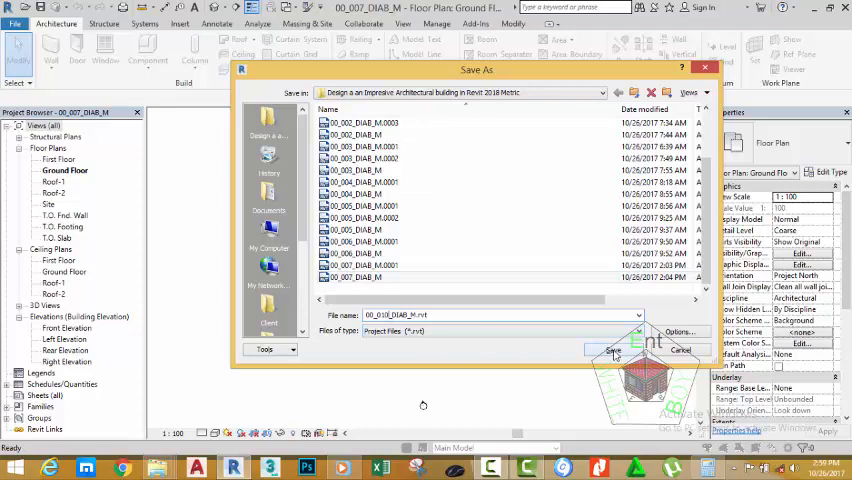
pyautogui.click(612, 349)
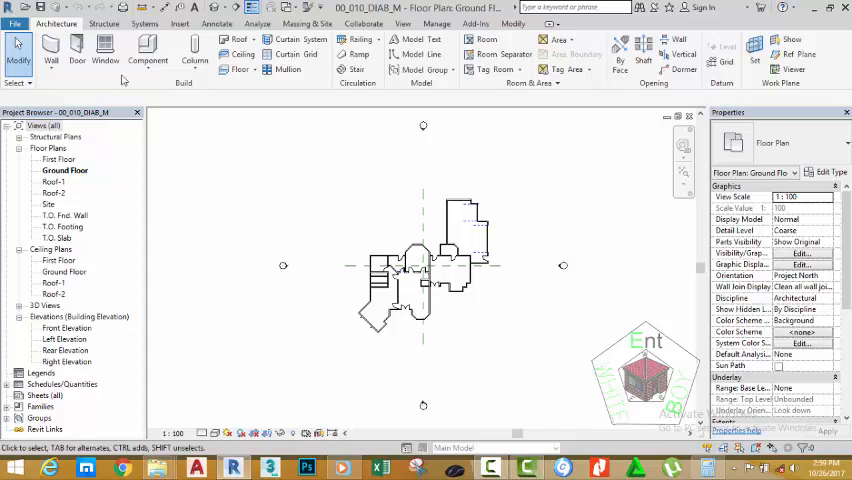
pyautogui.moveTo(77, 50)
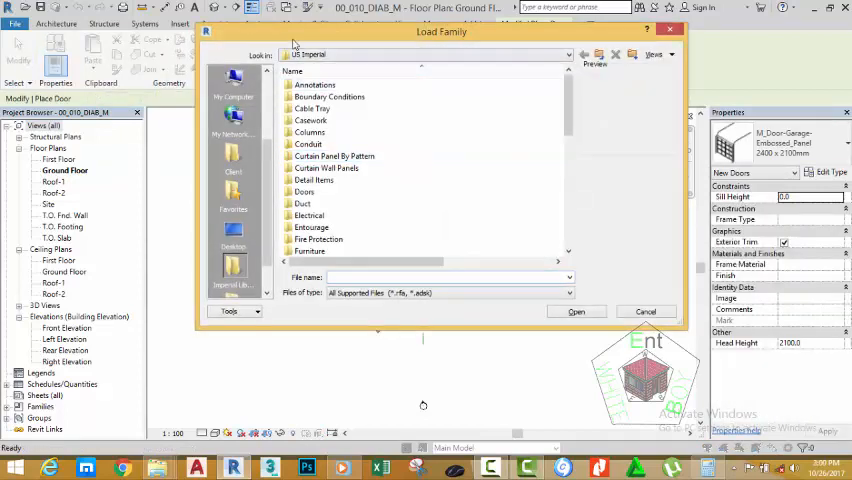
# - Load the 00_008_DIAB_M family from Desktop > My YouTube Tutorial Revit 2018 > Metric
pyautogui.click(311, 120)
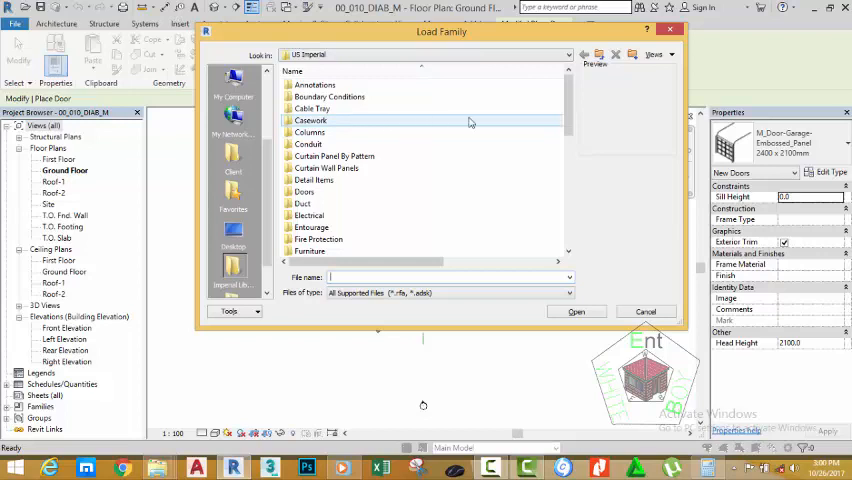
pyautogui.click(310, 132)
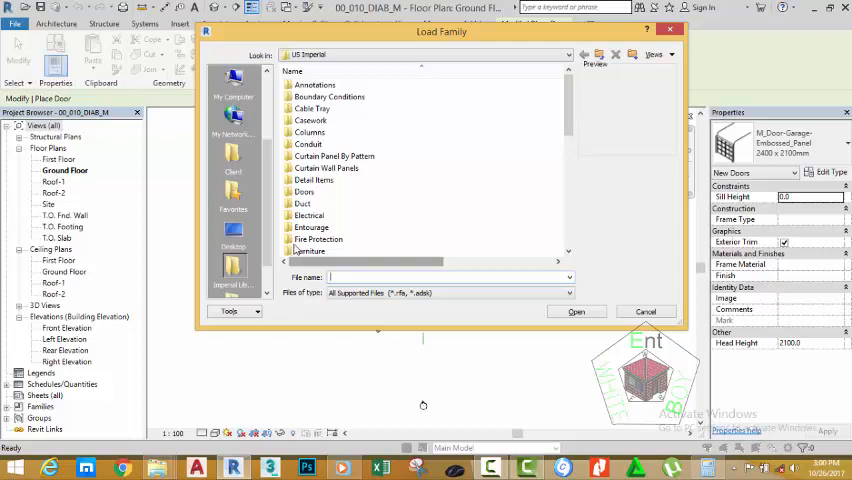
pyautogui.click(233, 232)
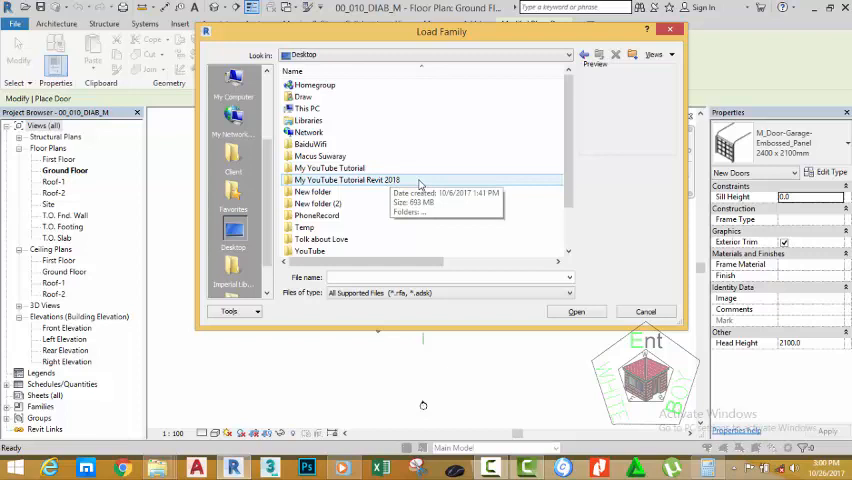
pyautogui.moveTo(419, 186)
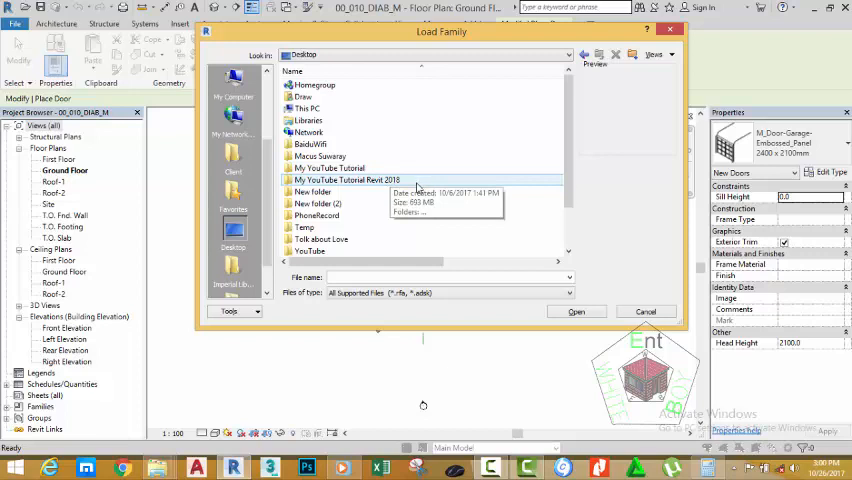
pyautogui.doubleClick(348, 180)
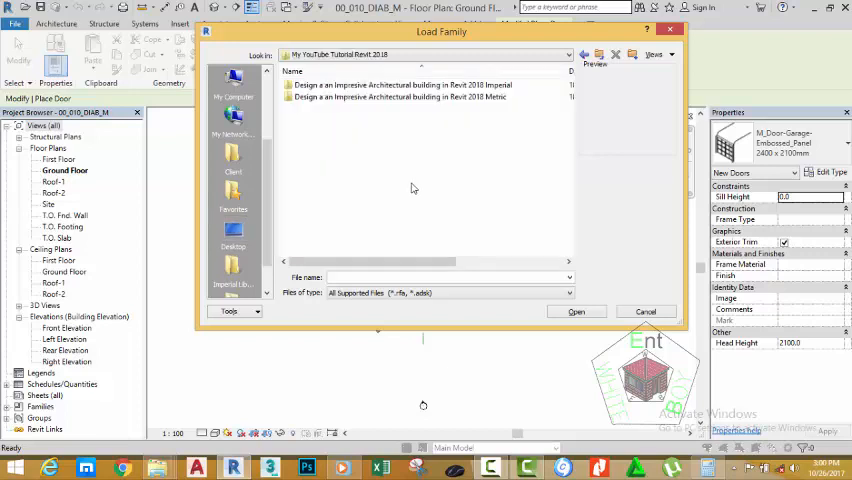
pyautogui.doubleClick(400, 96)
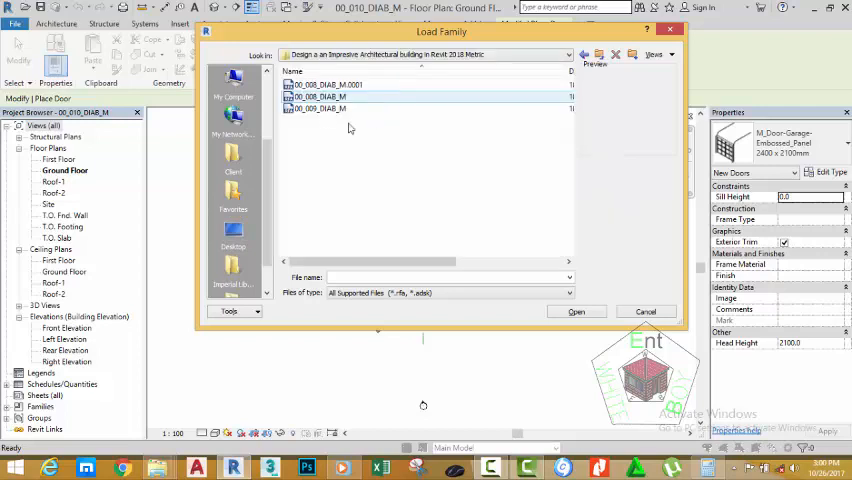
pyautogui.click(320, 109)
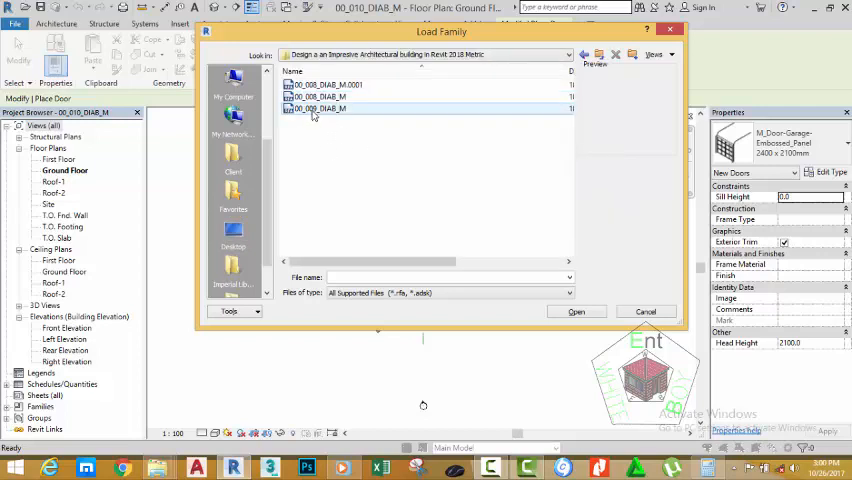
pyautogui.click(320, 96)
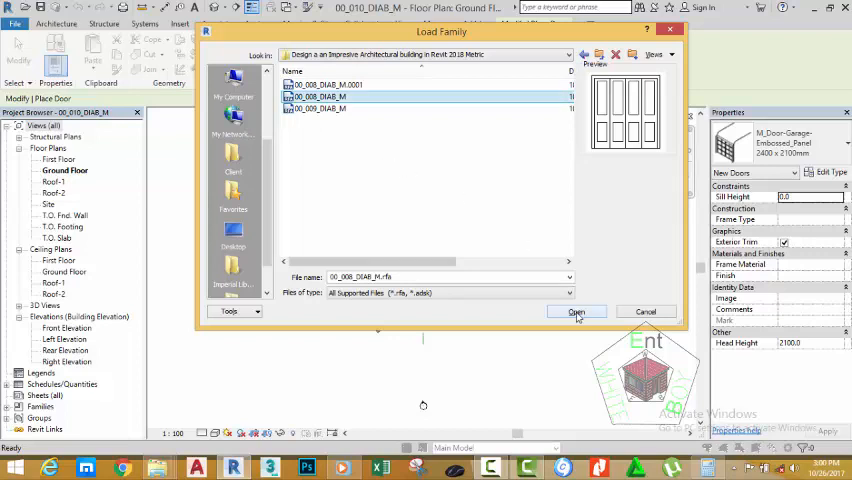
pyautogui.click(576, 311)
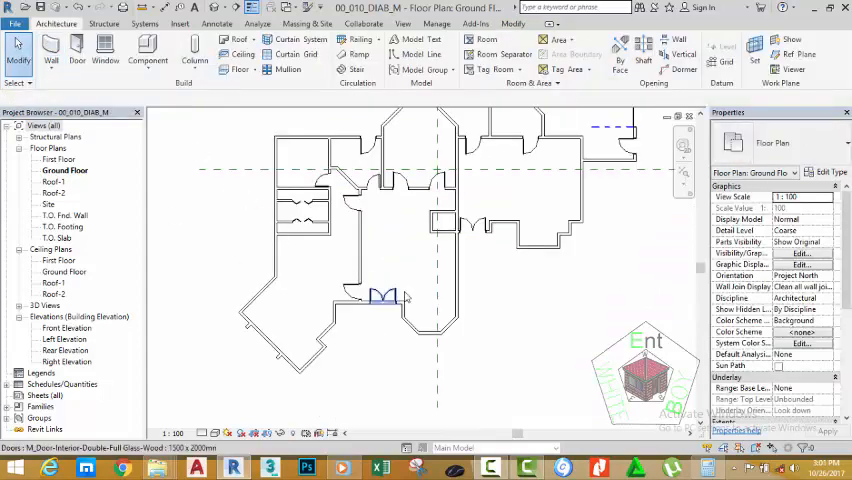
# - Place the 1200 x 2400 00_008_DIAB_M door in the lower wall of the plan
pyautogui.click(382, 295)
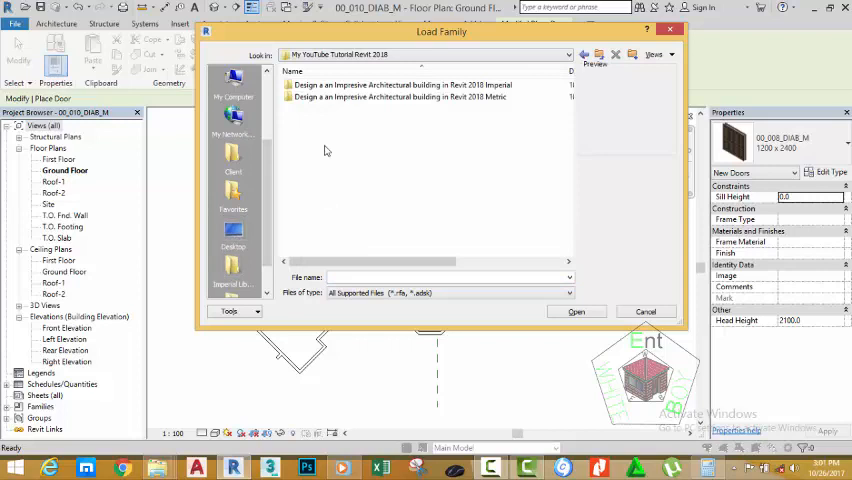
# - Load the 00_009_DIAB_M door family from the Metric folder
pyautogui.click(420, 97)
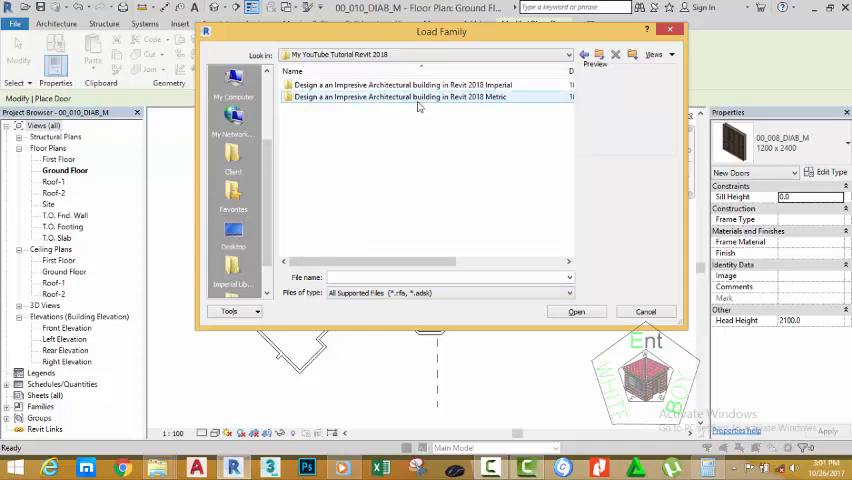
pyautogui.moveTo(430, 96)
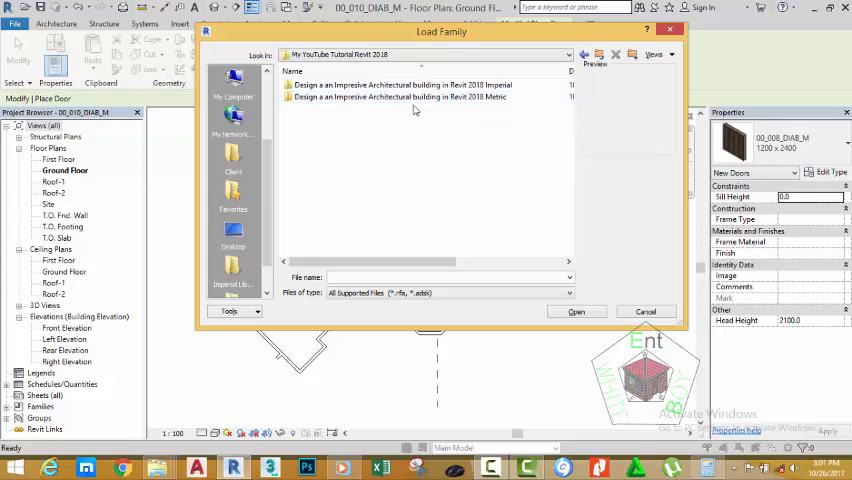
pyautogui.doubleClick(400, 96)
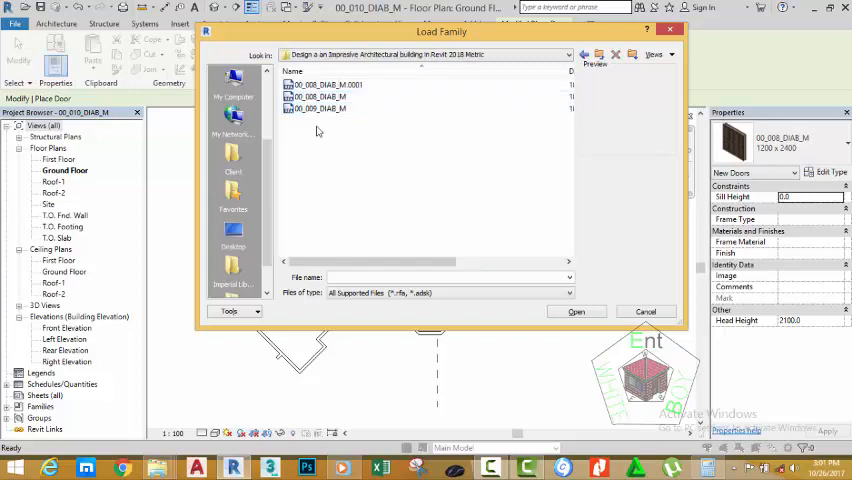
pyautogui.click(315, 108)
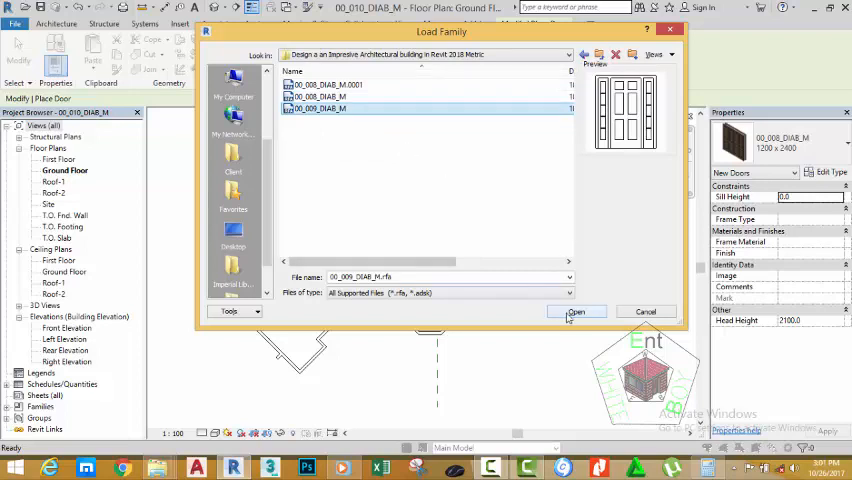
pyautogui.click(576, 311)
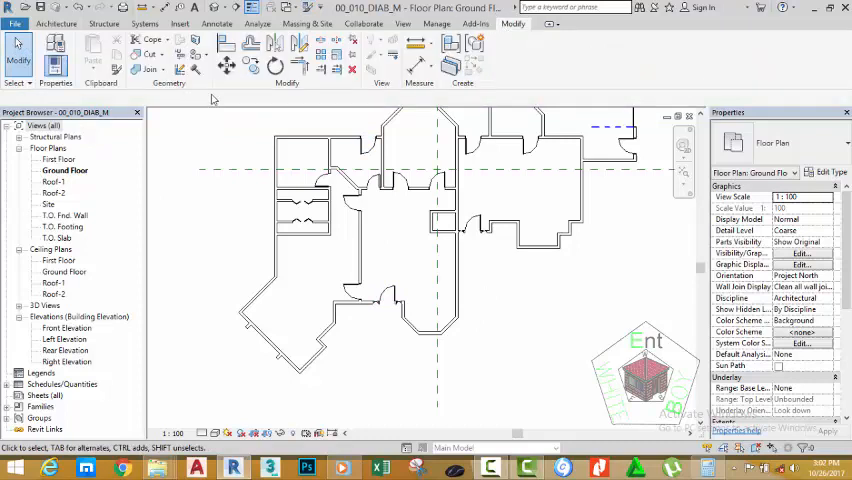
pyautogui.moveTo(326, 86)
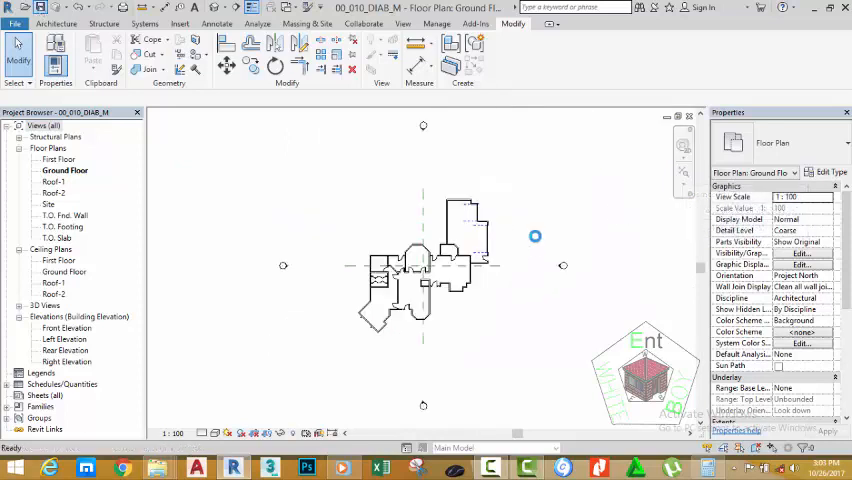
pyautogui.moveTo(508, 289)
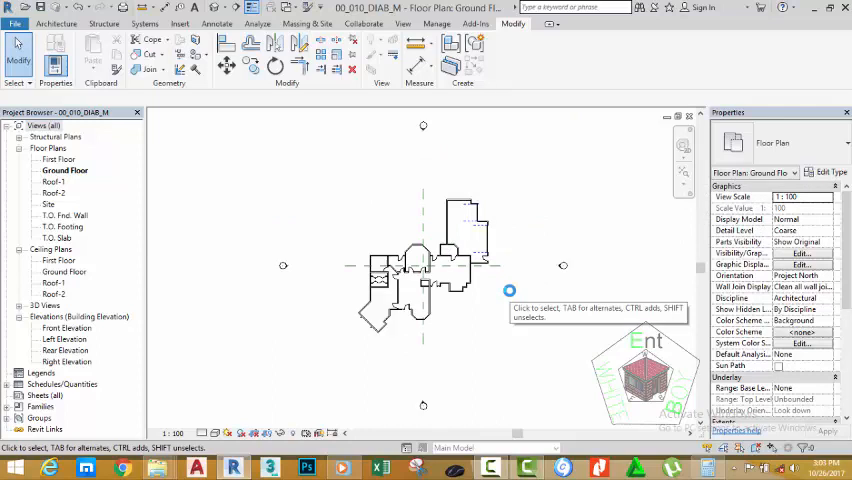
pyautogui.moveTo(509, 290)
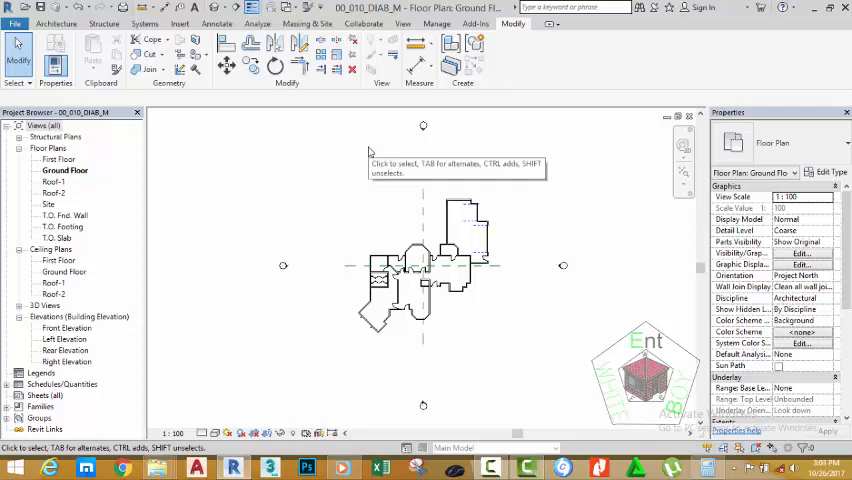
pyautogui.moveTo(365, 144)
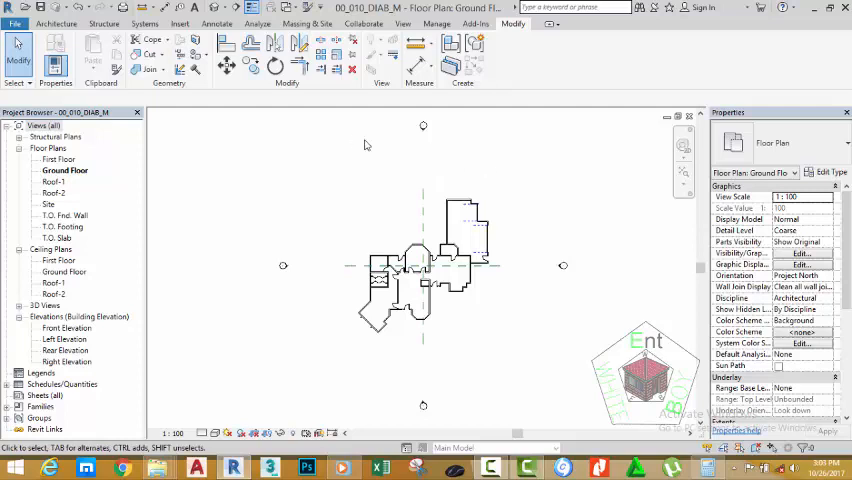